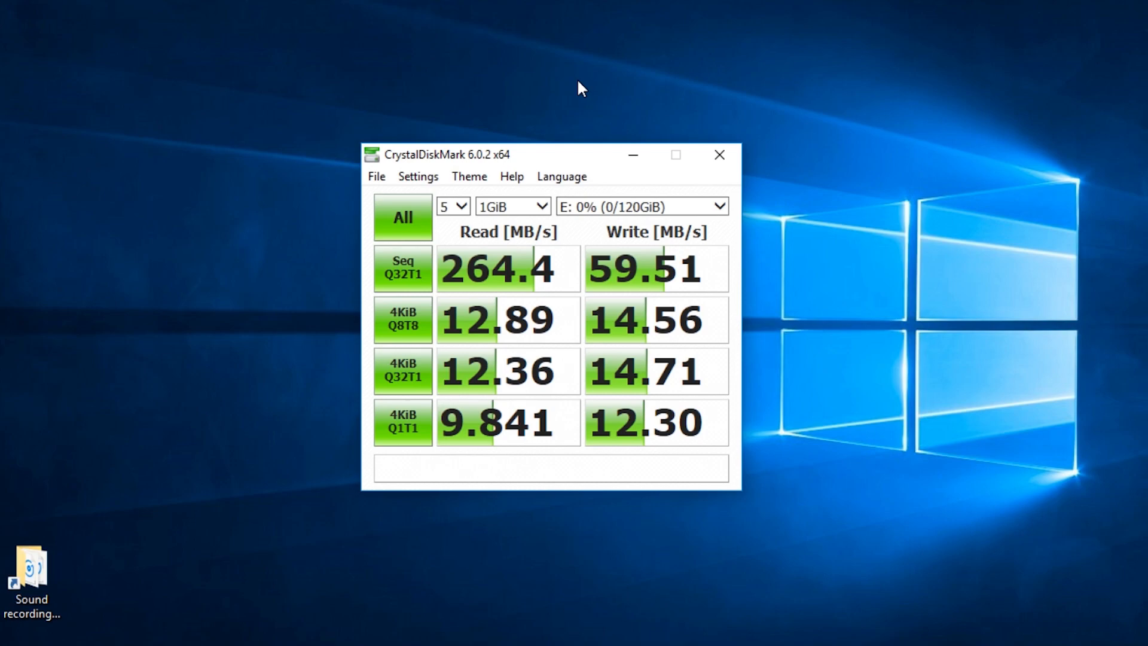
Browse the search results and continue to the next page of results.
click(403, 218)
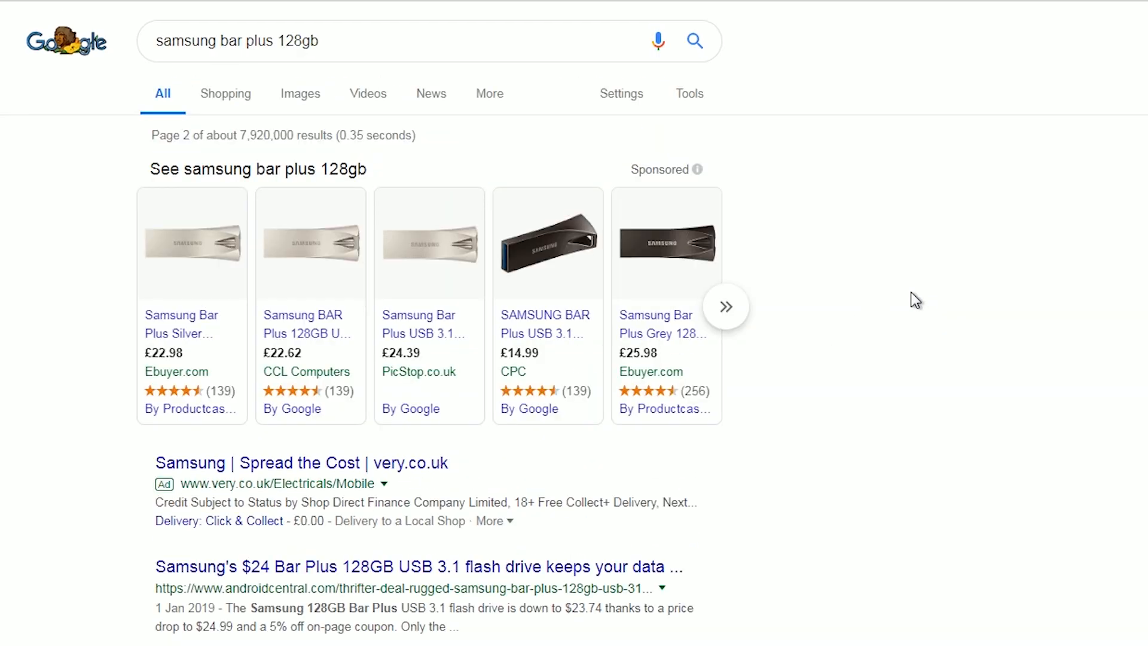
scroll(down, 3)
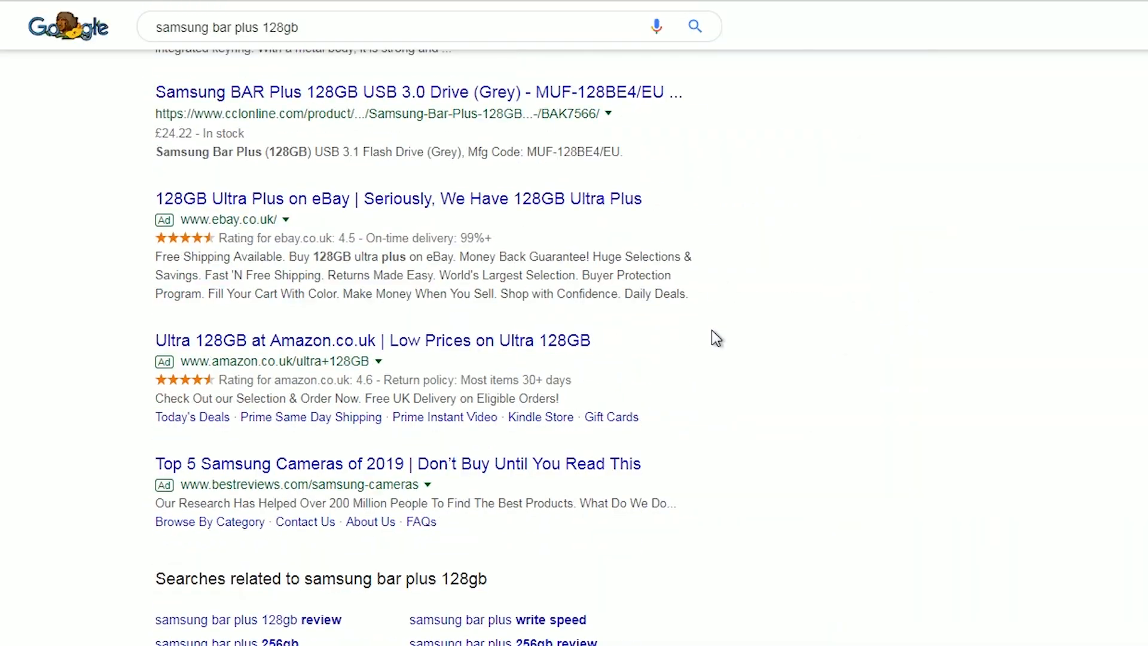
scroll(down, 3)
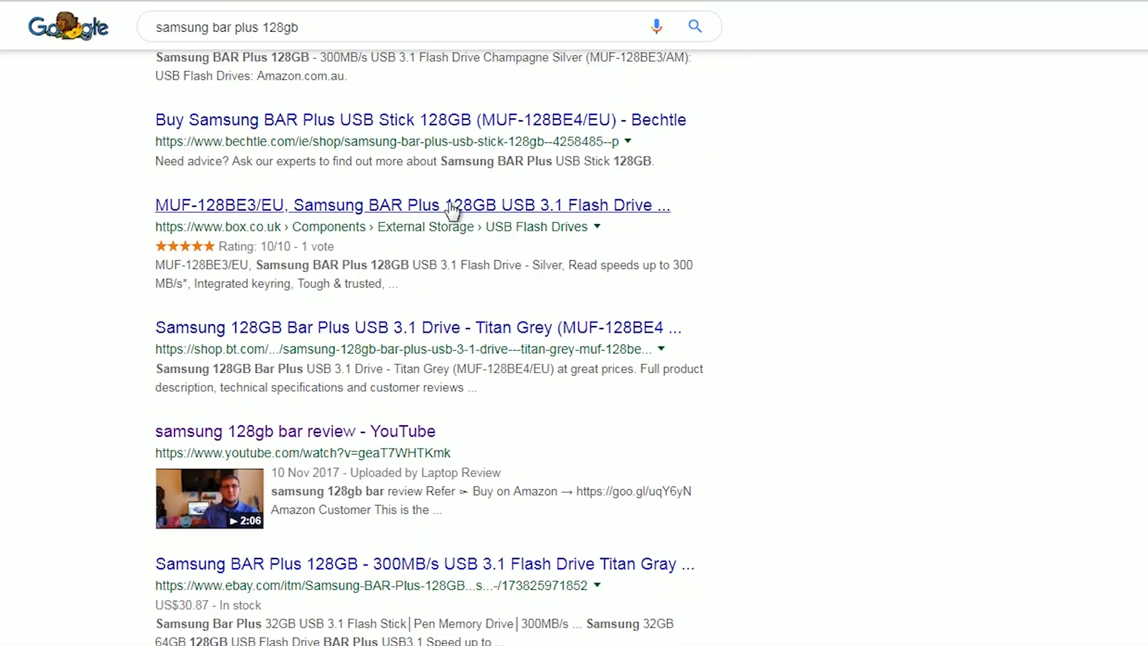
scroll(down, 3)
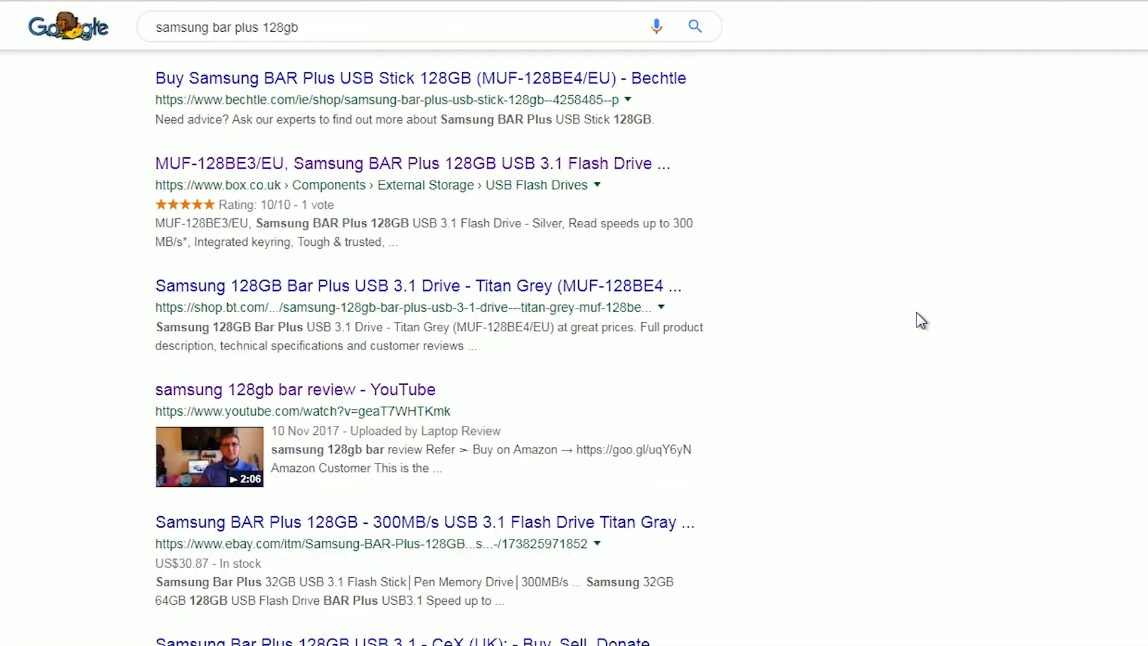
scroll(down, 3)
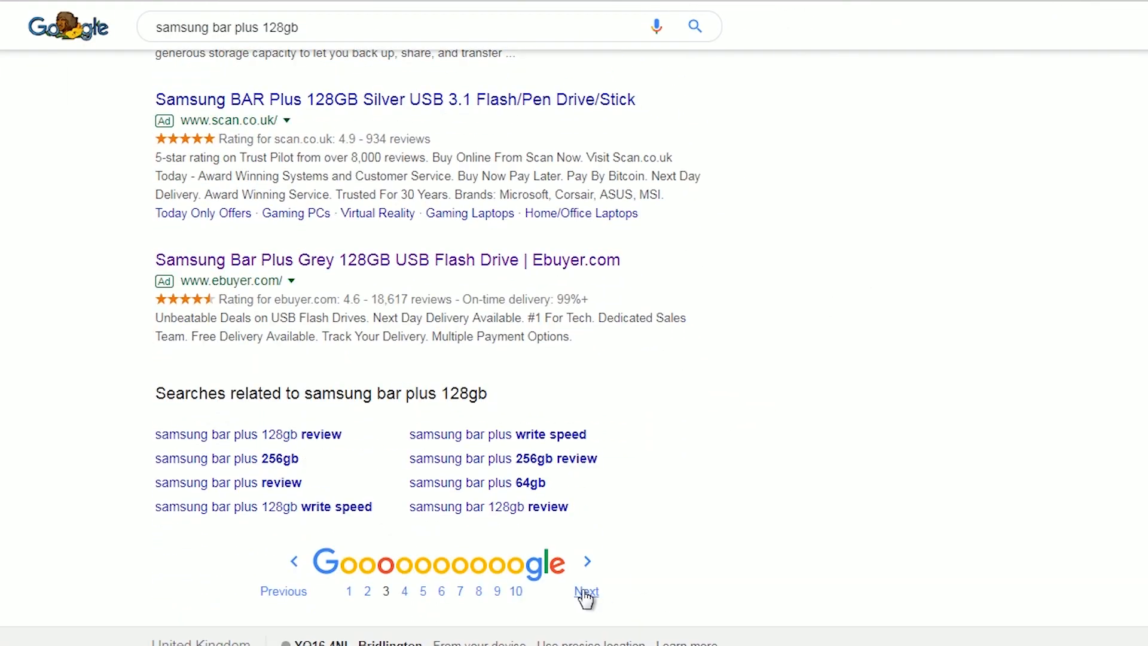
click(585, 592)
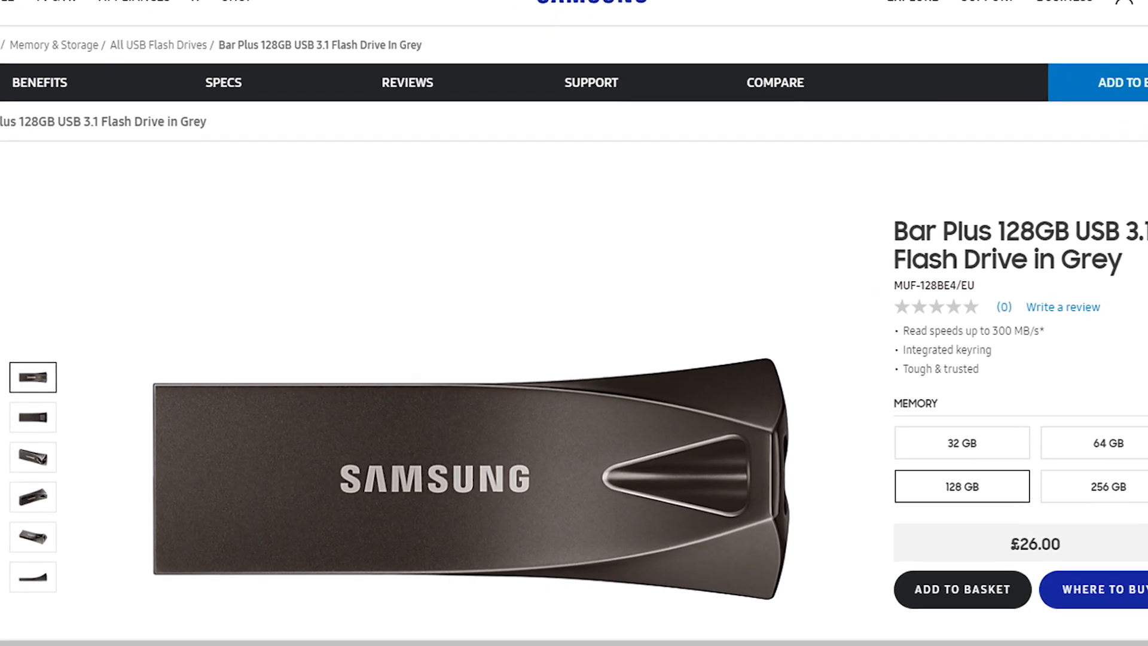
View the Bar Plus 64GB page details: 200 MB/s read speed at £16.00.
scroll(down, 3)
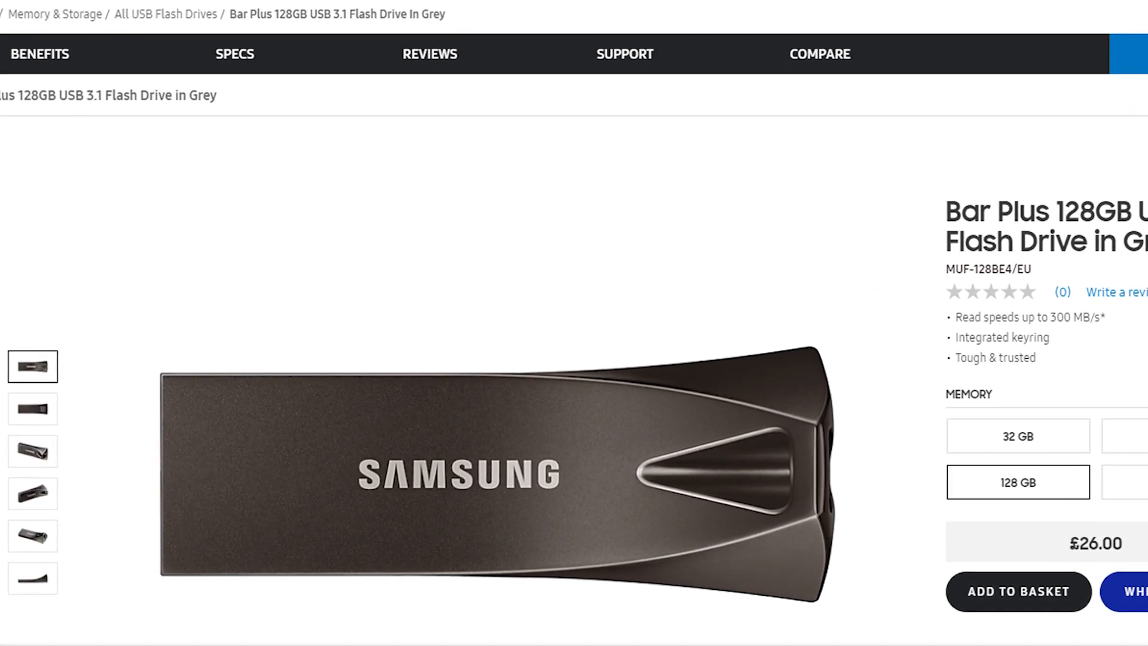
scroll(down, 3)
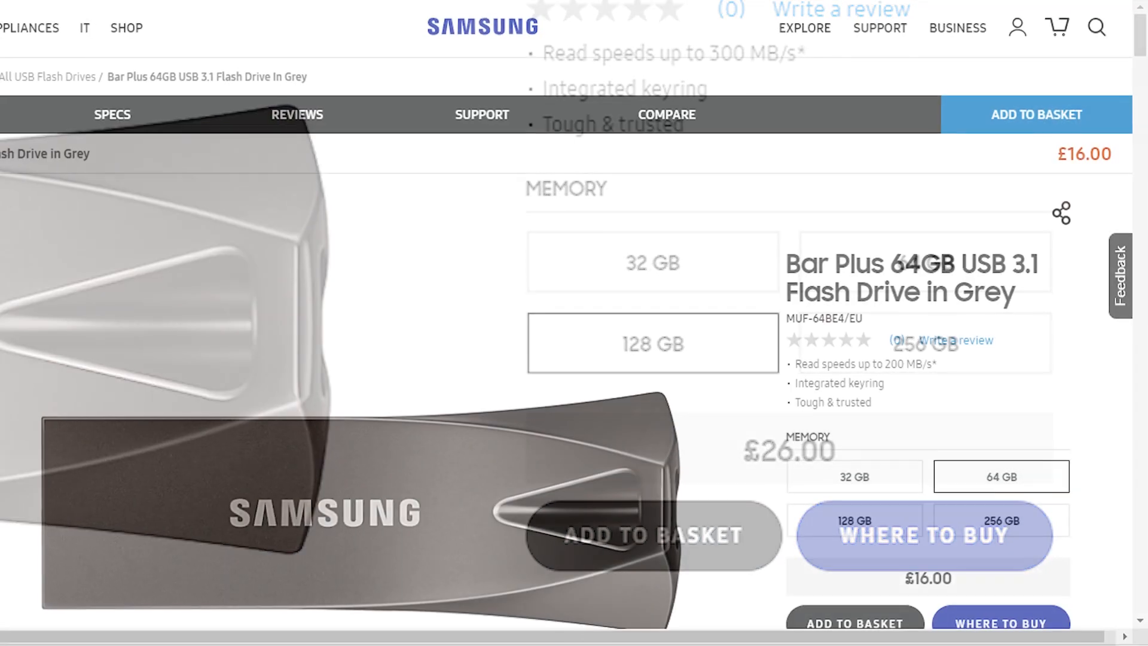
scroll(down, 3)
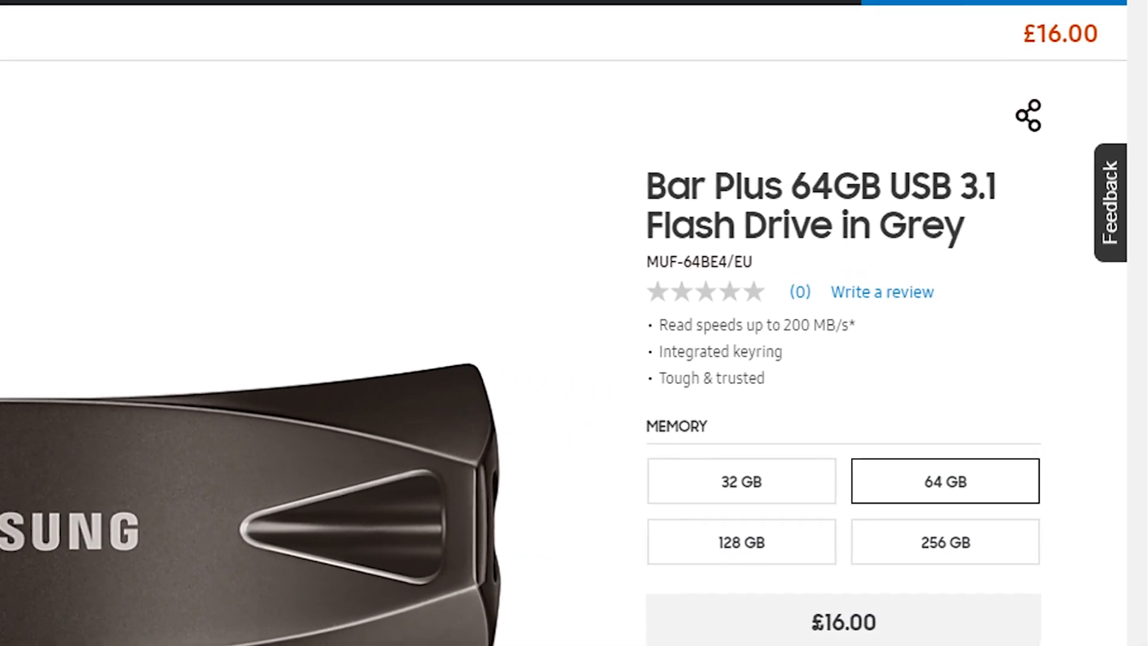
scroll(down, 3)
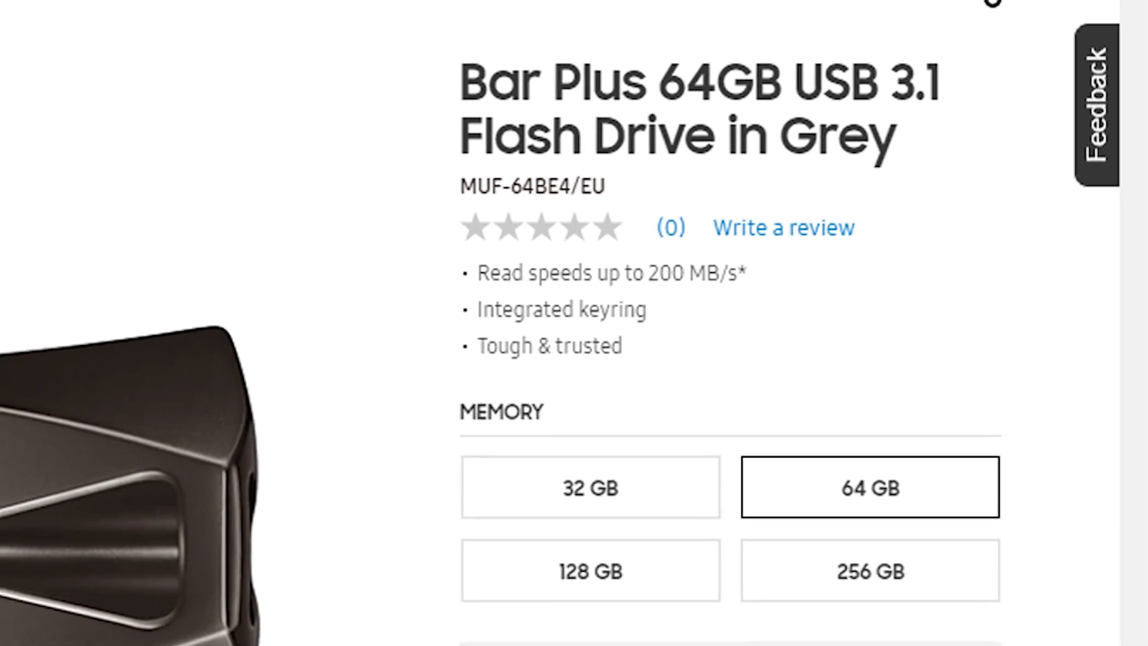